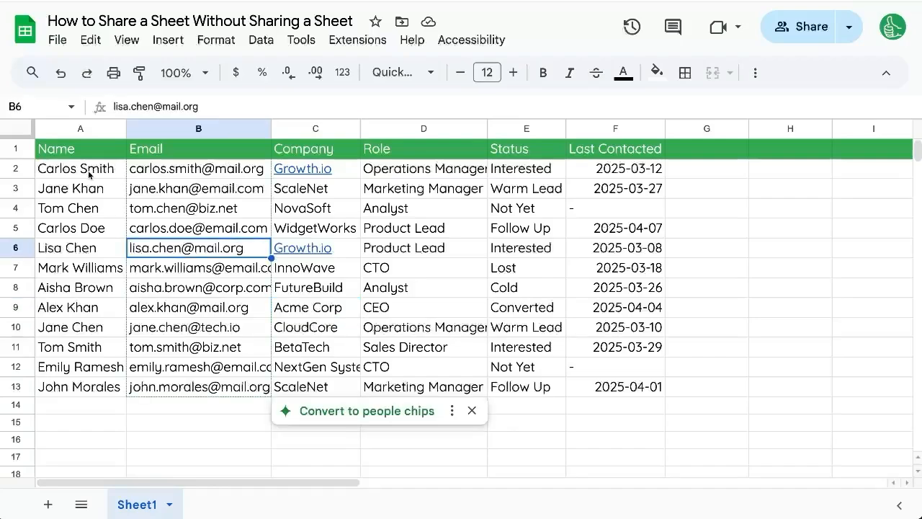
left_click(81, 168)
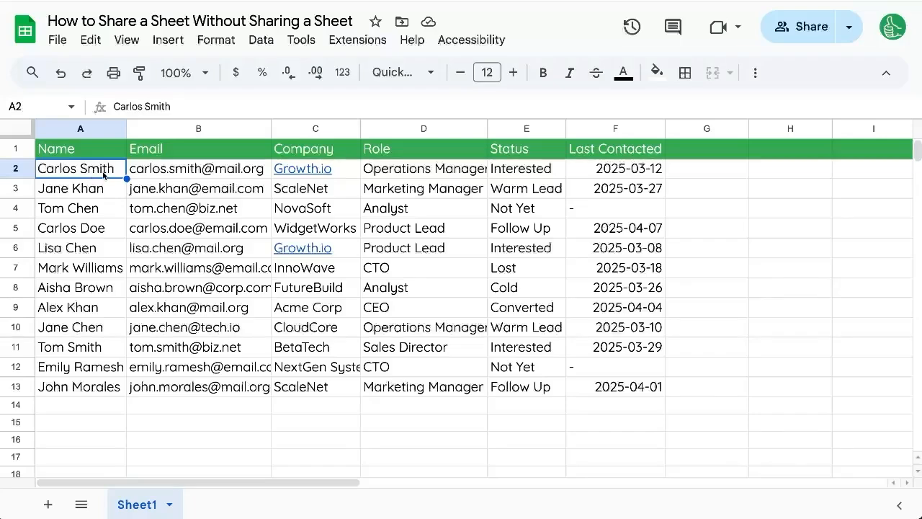
mouse_move(654, 128)
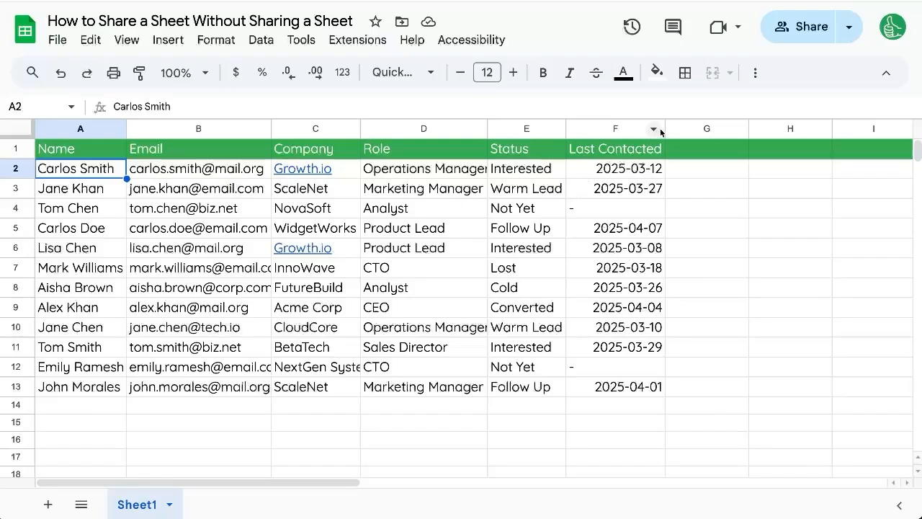
mouse_move(810, 26)
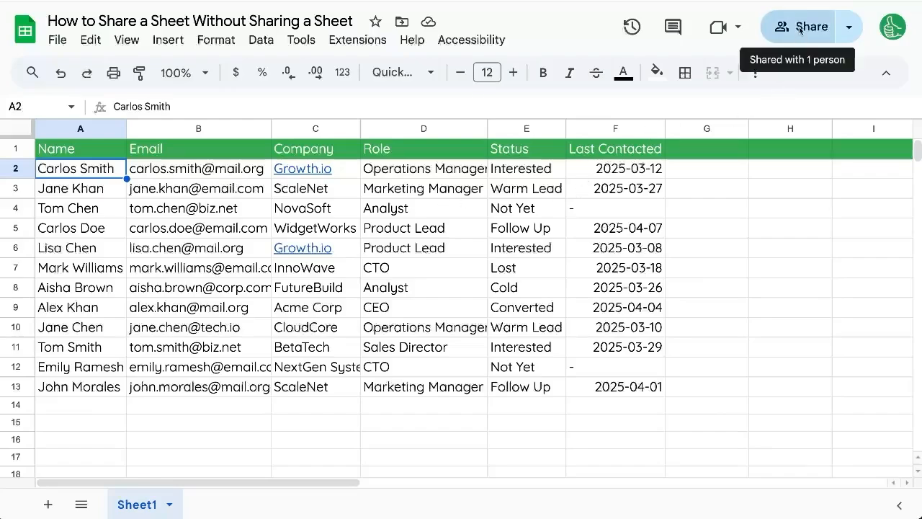
left_click(802, 26)
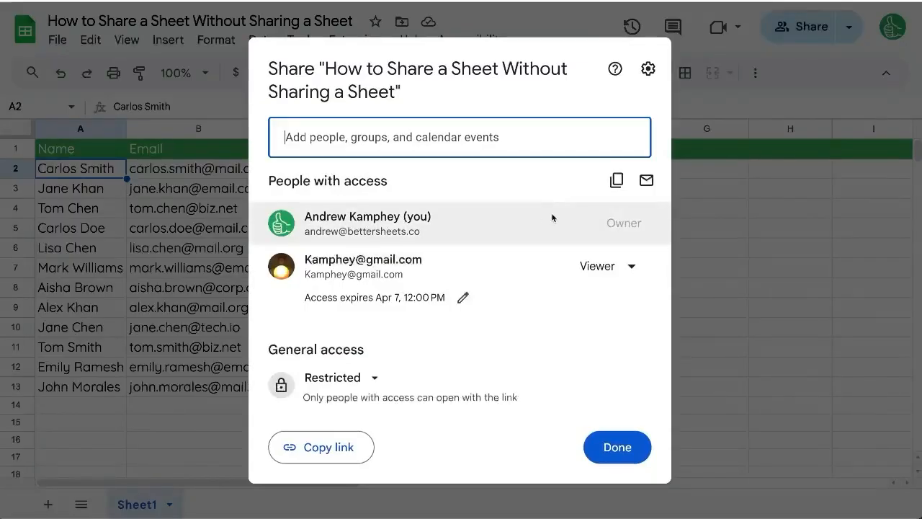
left_click(608, 265)
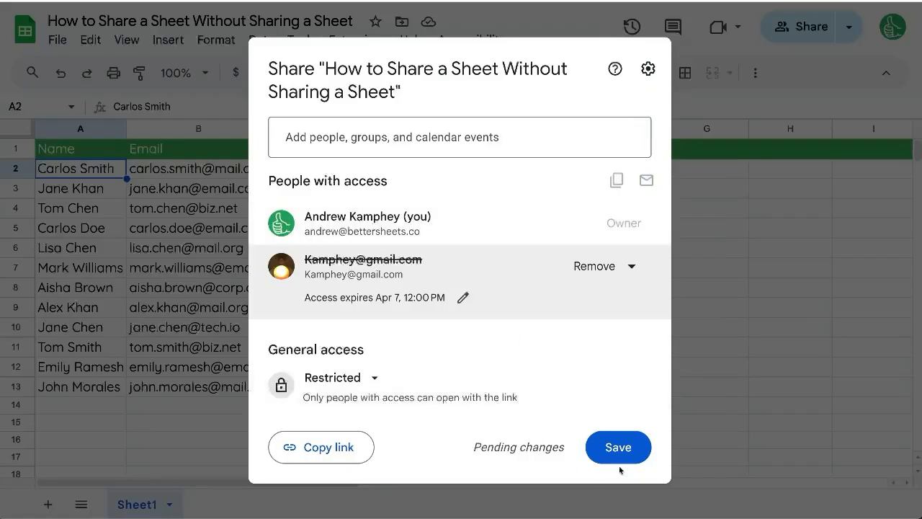
left_click(618, 446)
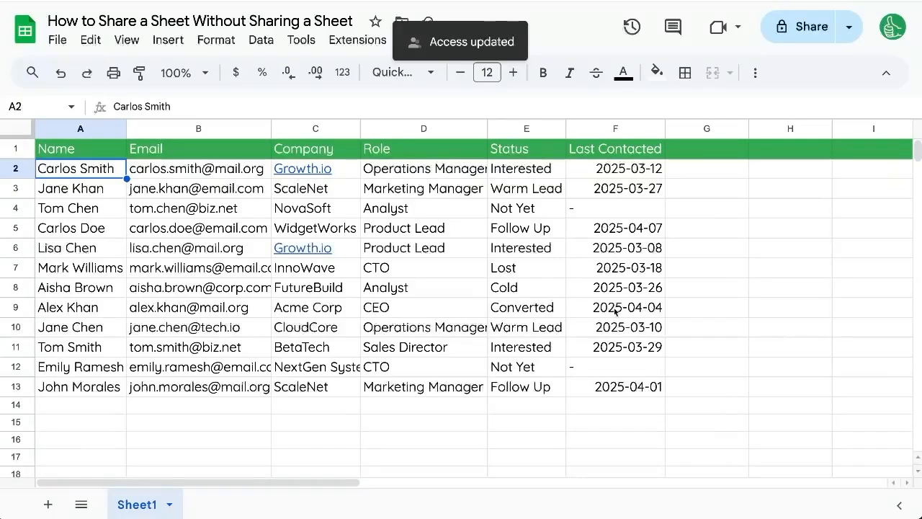
mouse_move(637, 280)
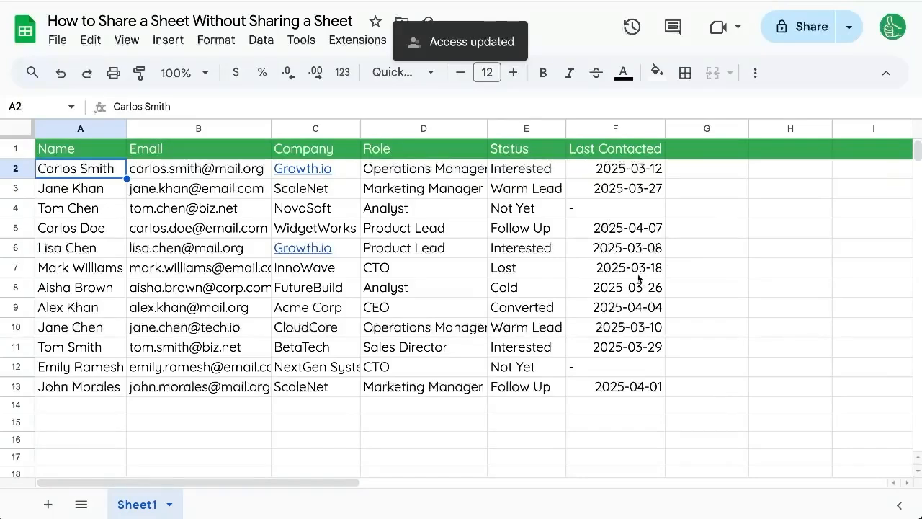
left_click(199, 248)
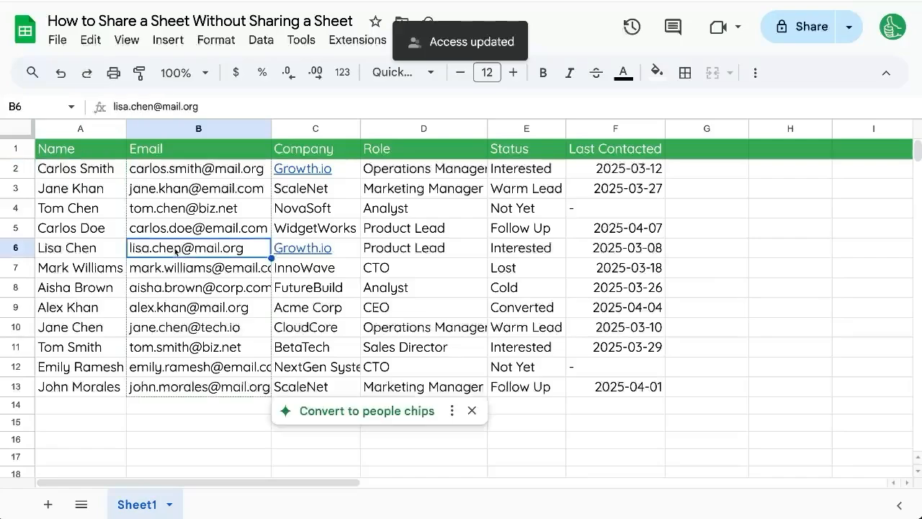
left_click(80, 208)
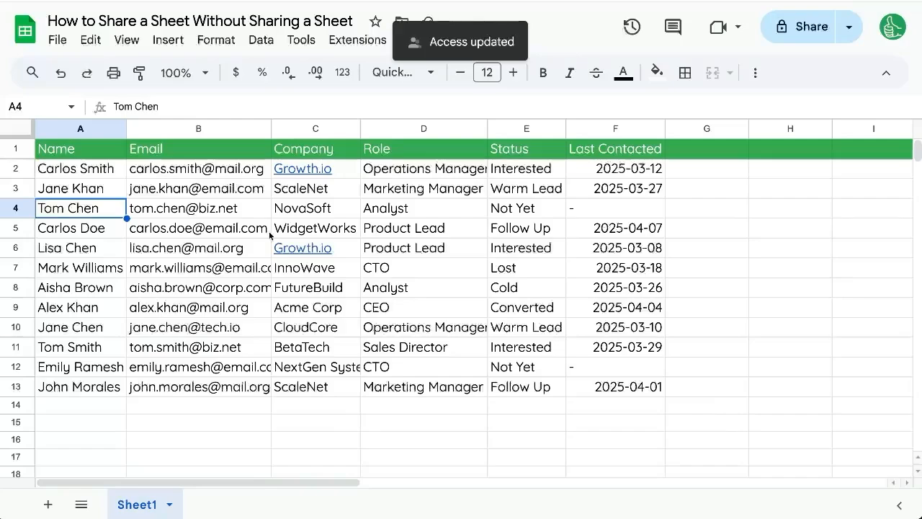
mouse_move(302, 248)
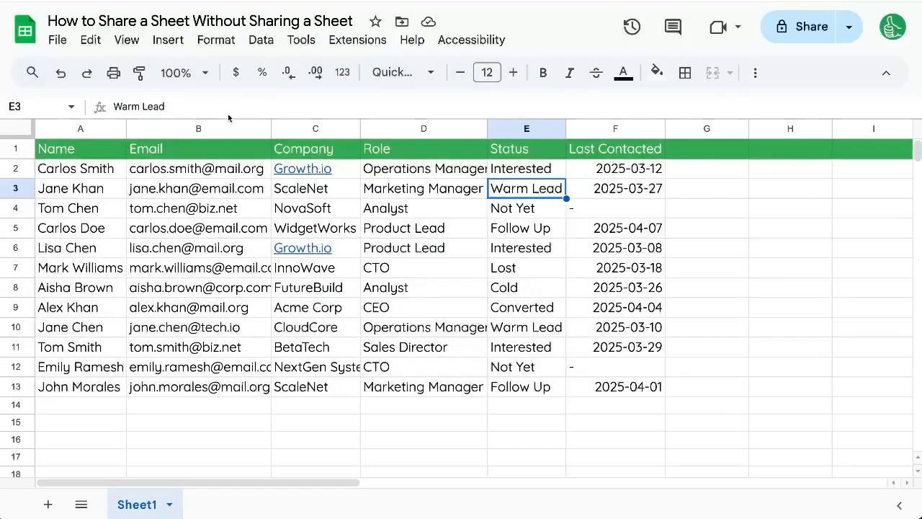
mouse_move(280, 112)
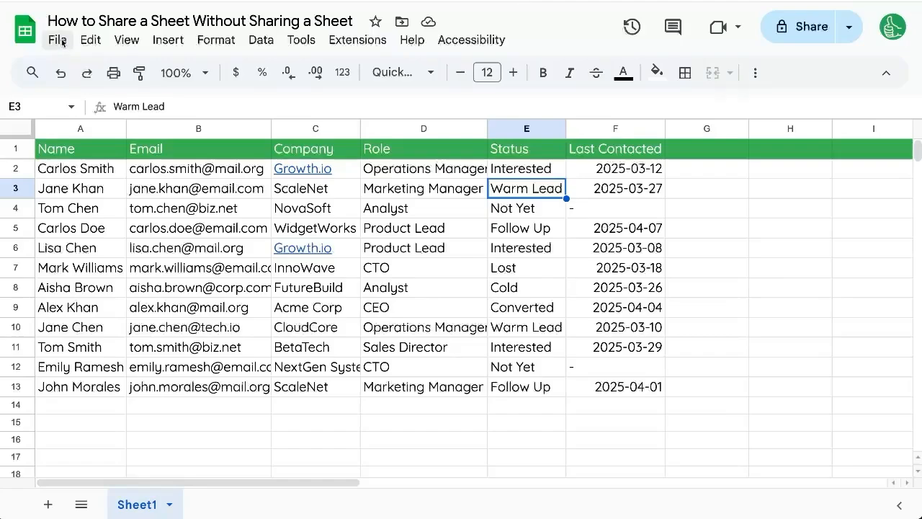
Step: Bring up the File menu's download format options for the contact sheet
left_click(58, 40)
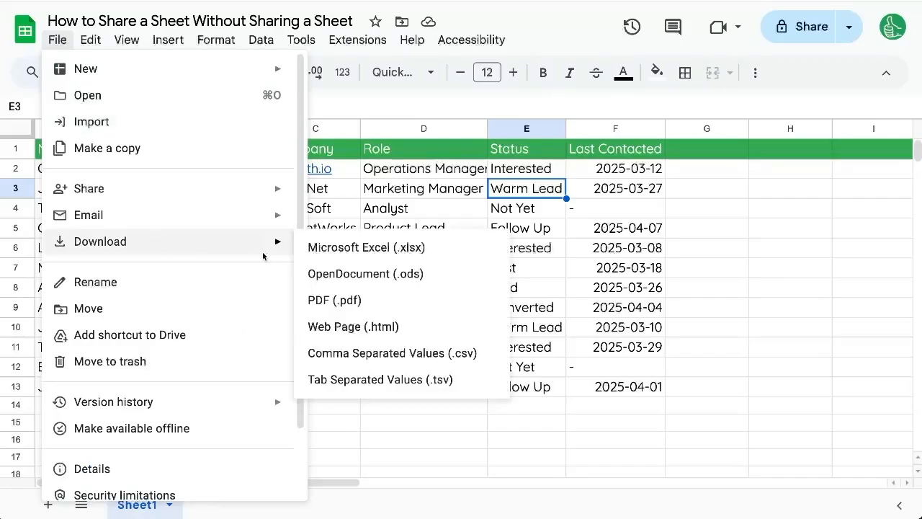
mouse_move(366, 248)
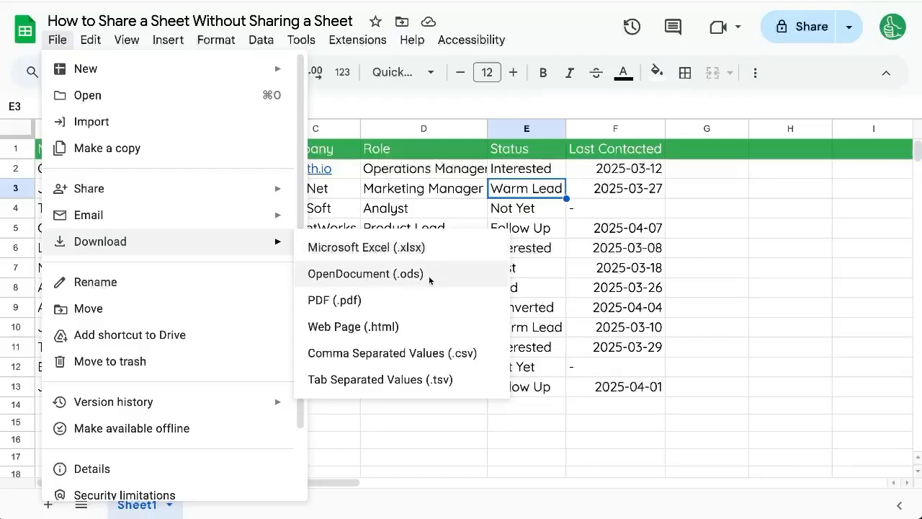
mouse_move(382, 301)
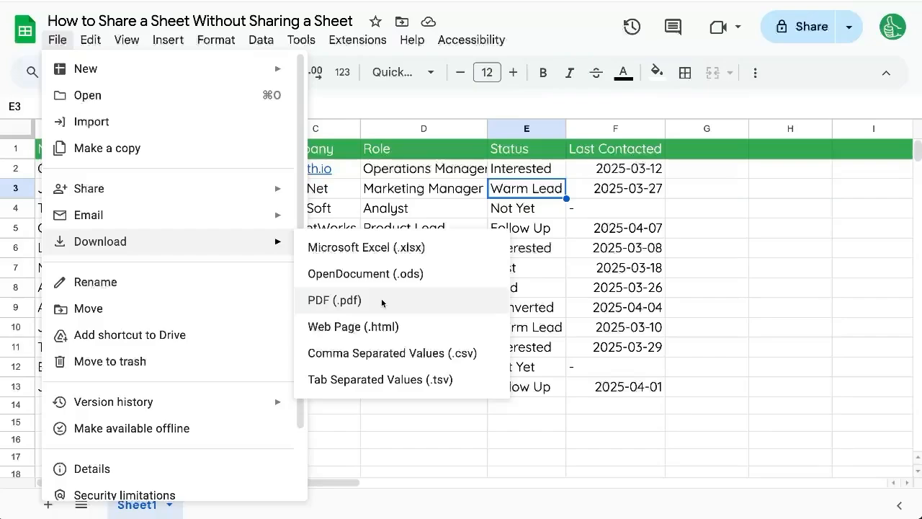
mouse_move(353, 326)
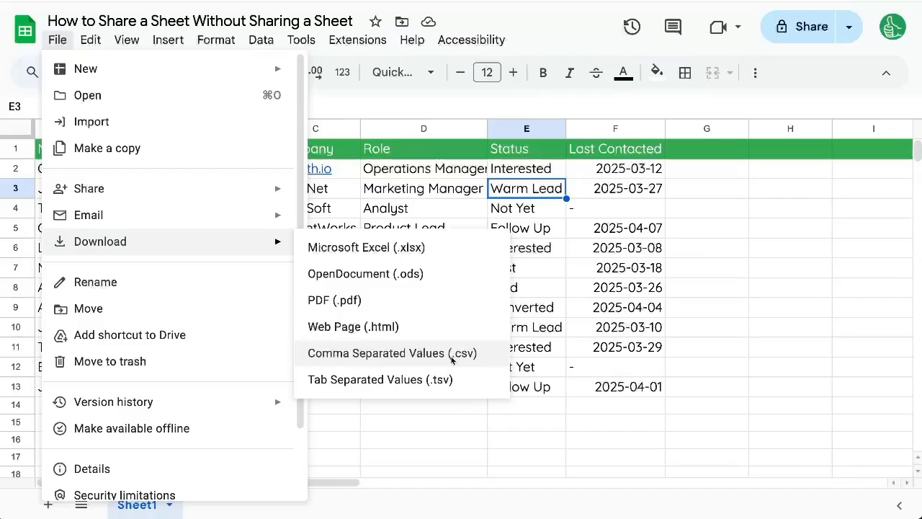
mouse_move(381, 379)
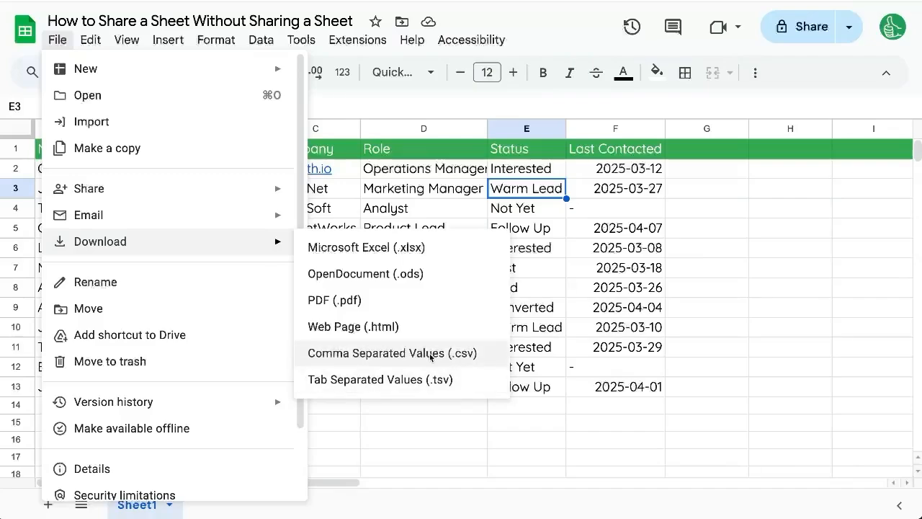
mouse_move(380, 379)
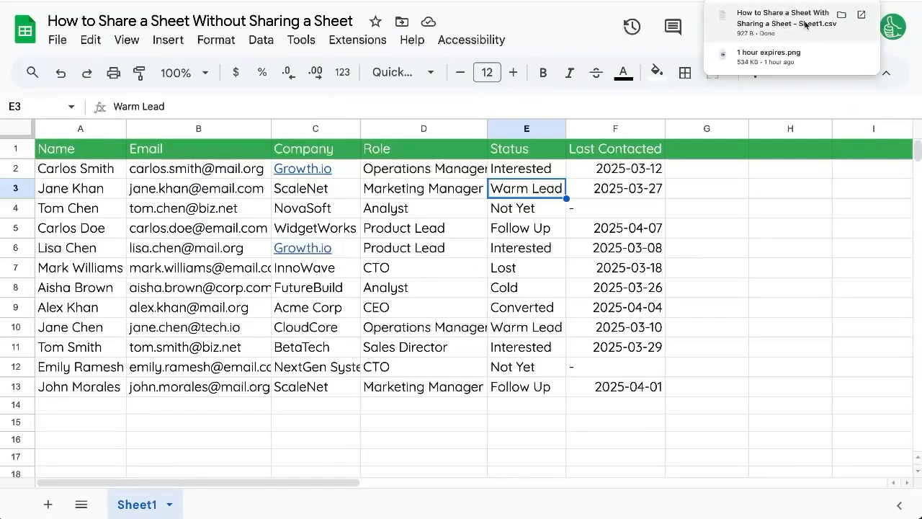
mouse_move(793, 30)
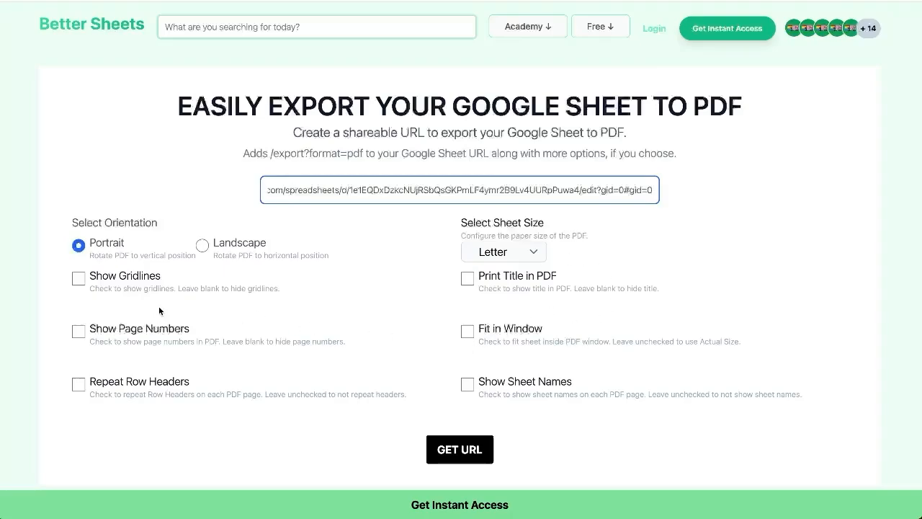
Step: Enable the PDF export option and generate the copied export URL with GET URL
left_click(77, 278)
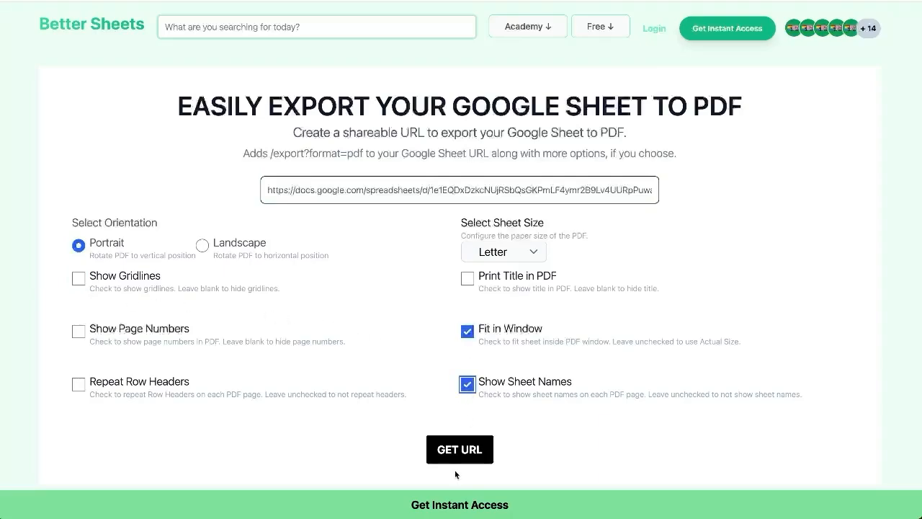
left_click(460, 450)
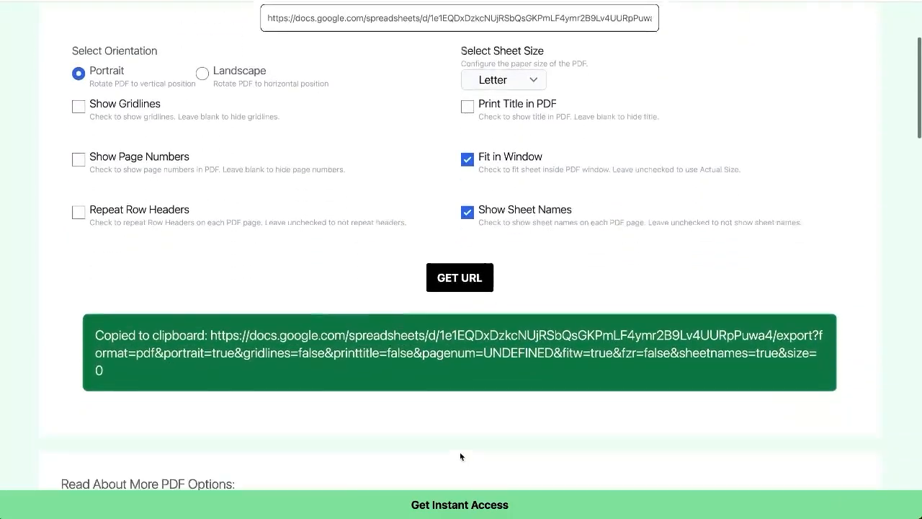
scroll("down", 3)
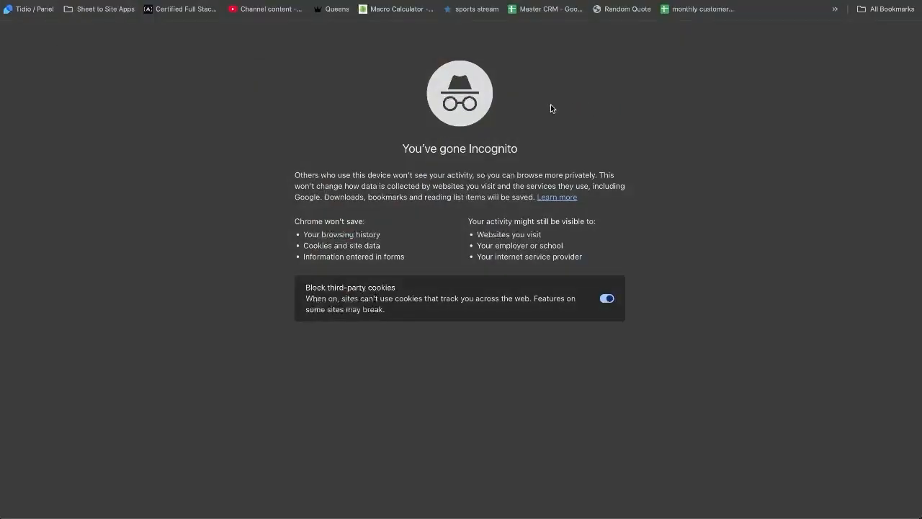
Step: Return to the contact sheet and check Share shows it private to only its owner
left_click(703, 9)
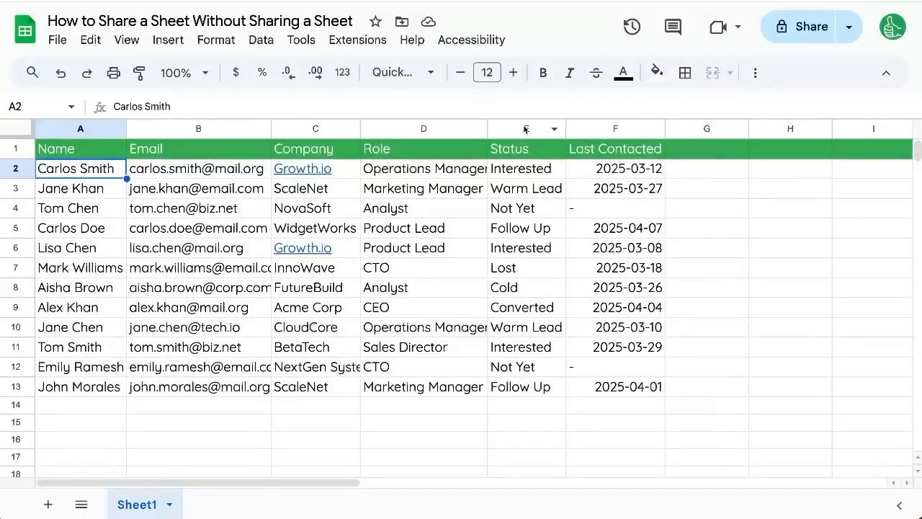
mouse_move(808, 26)
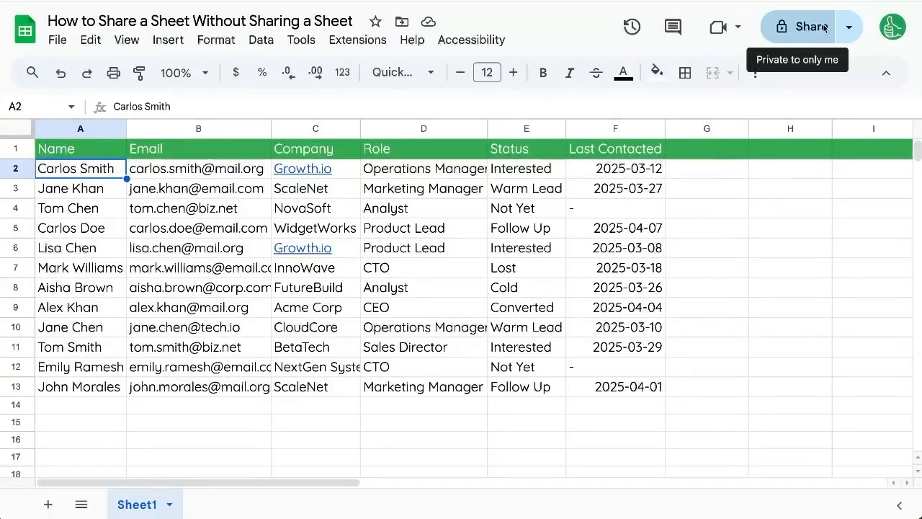
left_click(802, 26)
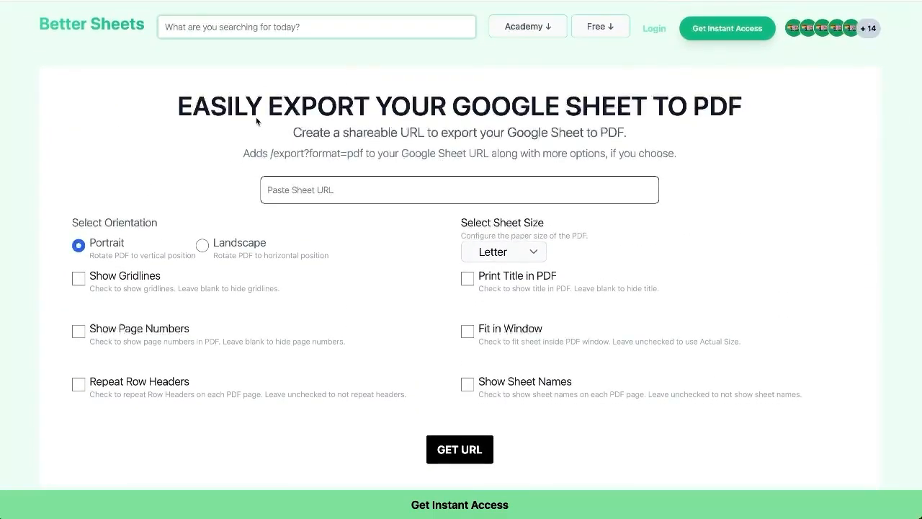
mouse_move(178, 130)
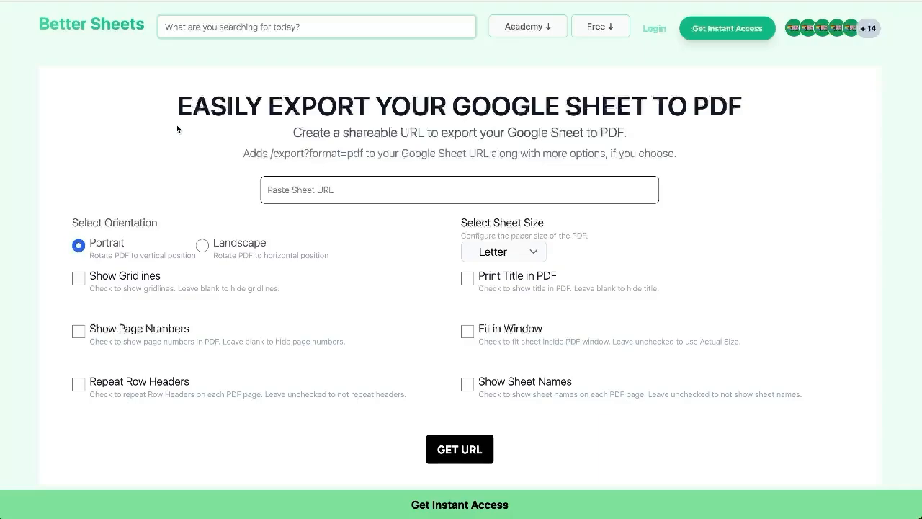
mouse_move(377, 100)
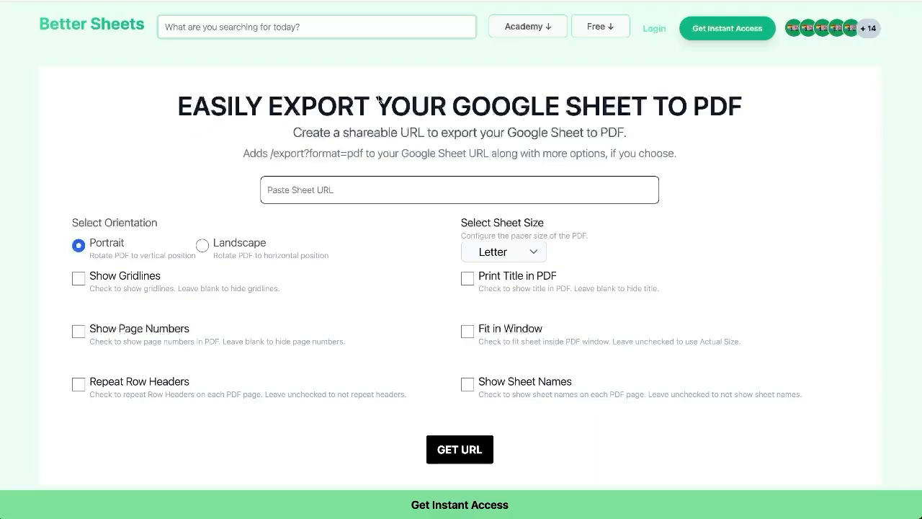
mouse_move(612, 142)
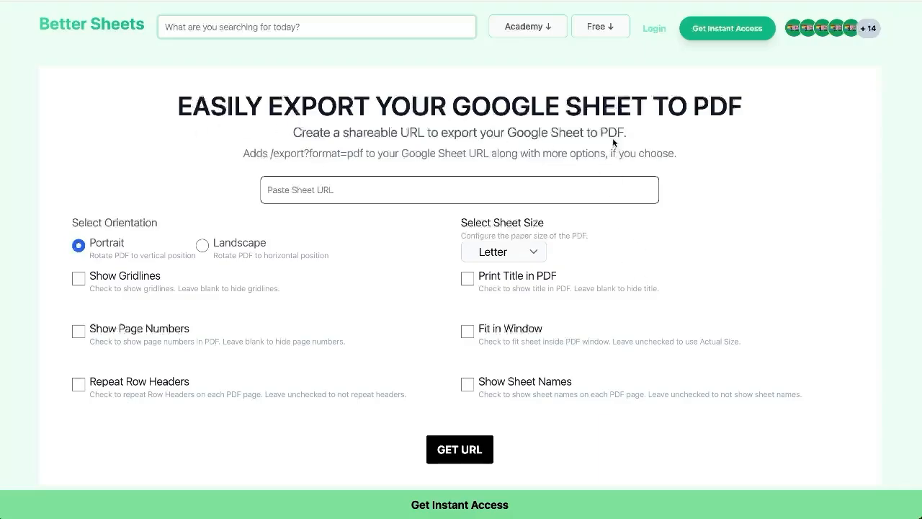
mouse_move(627, 130)
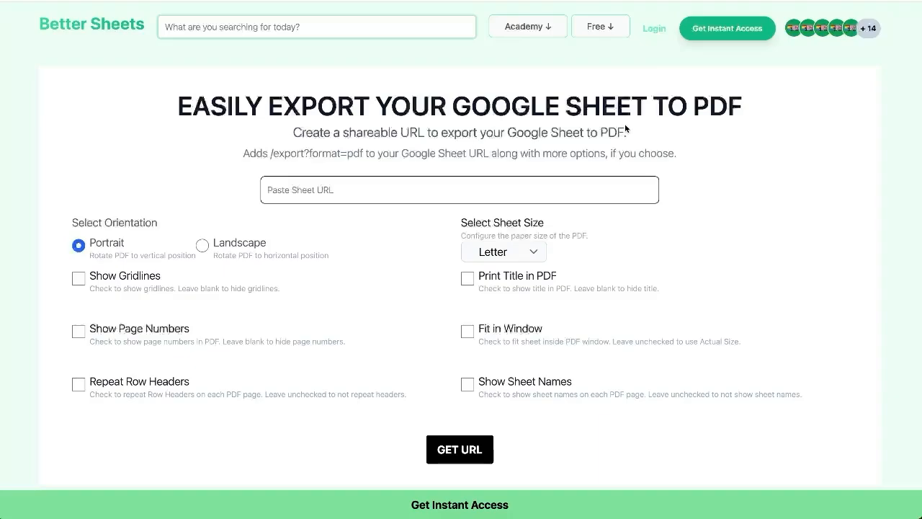